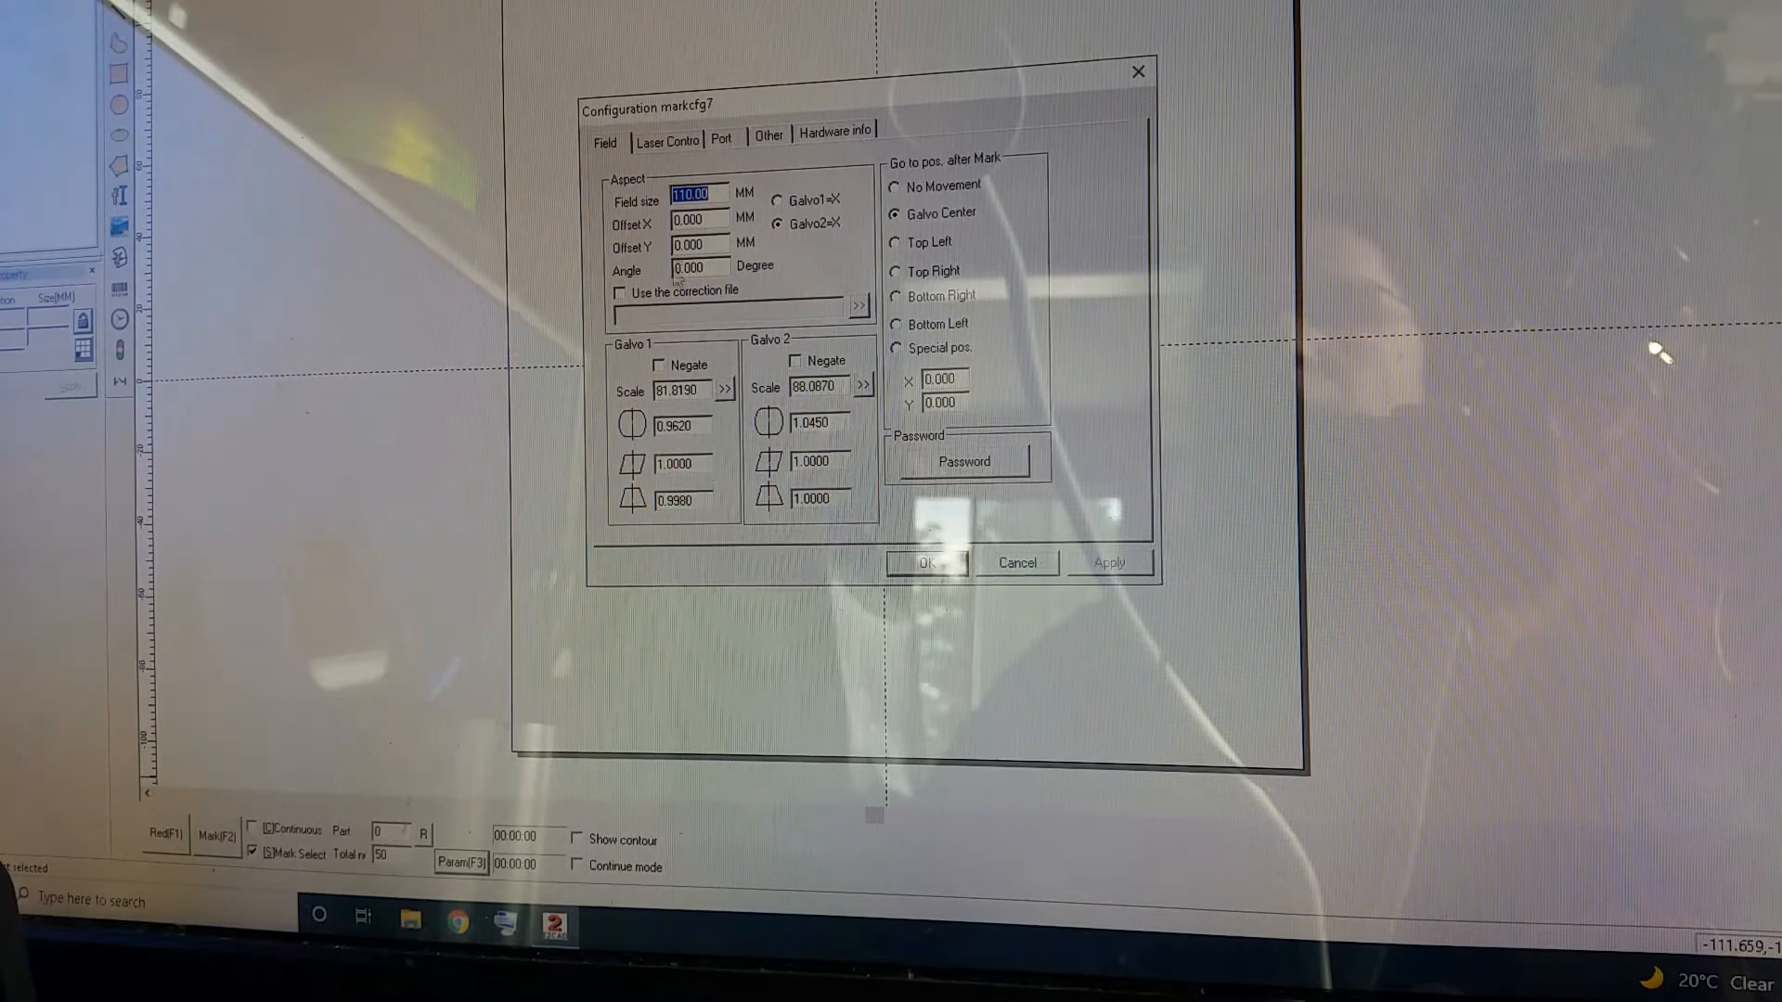
left_click(699, 267)
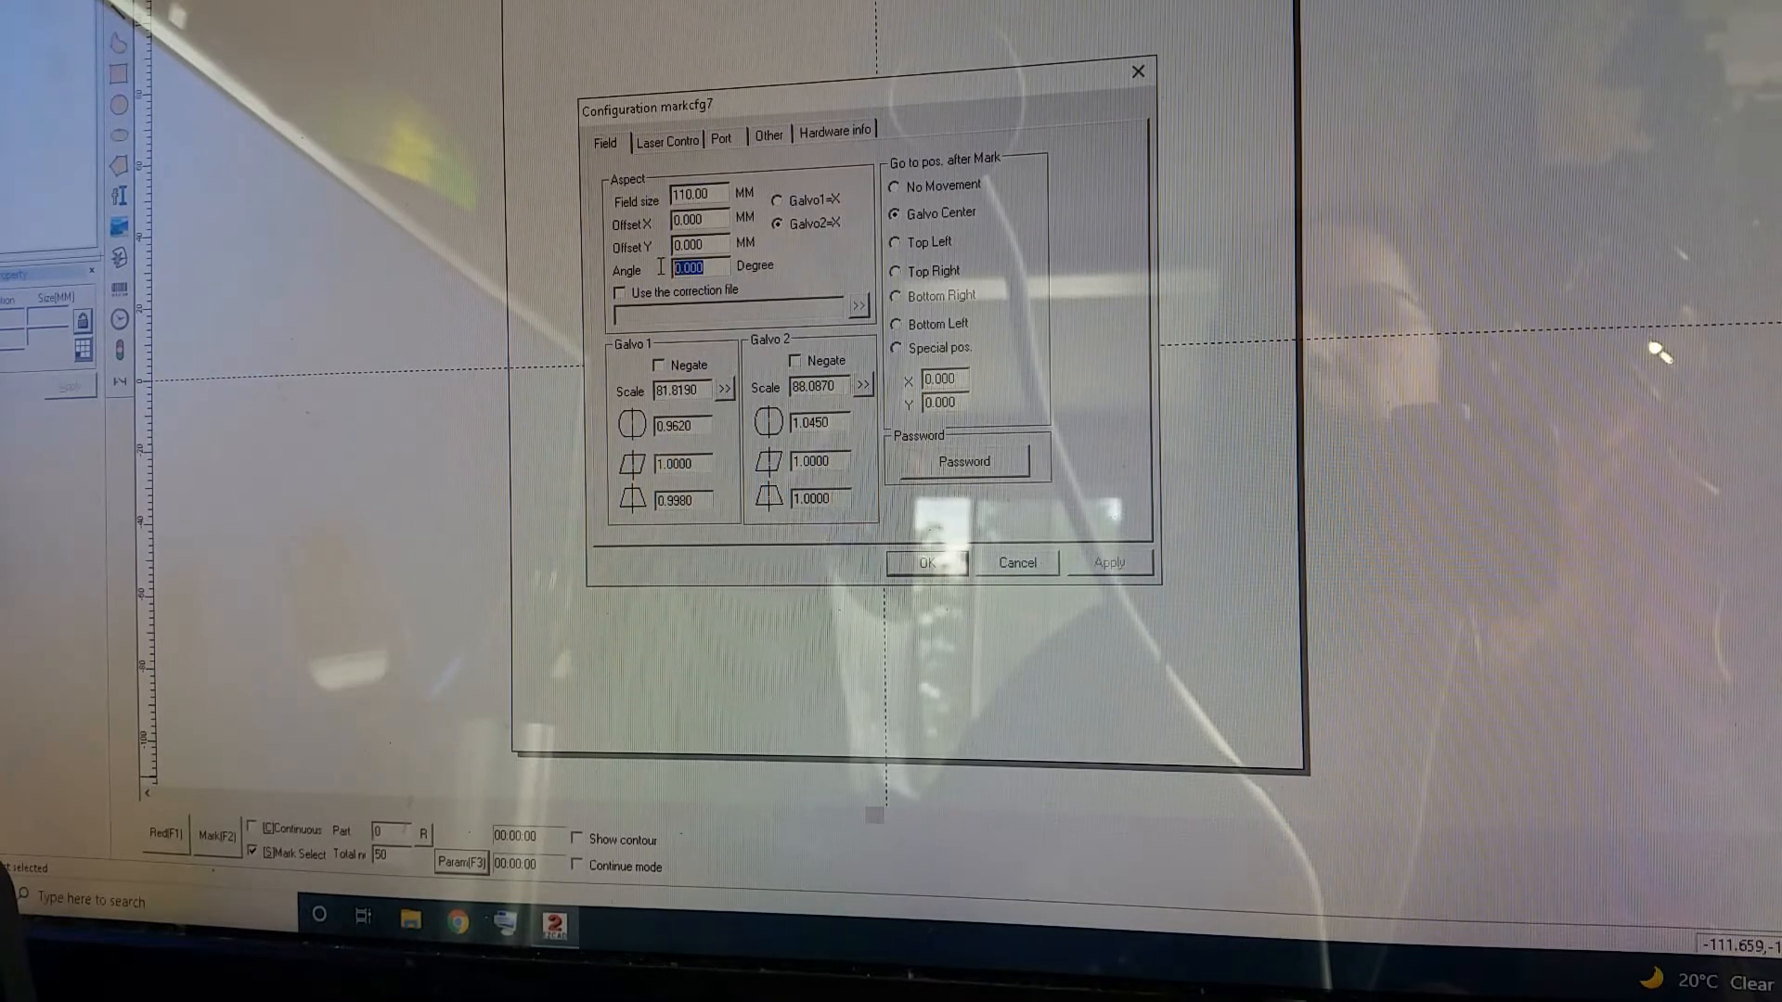
mouse_move(656, 267)
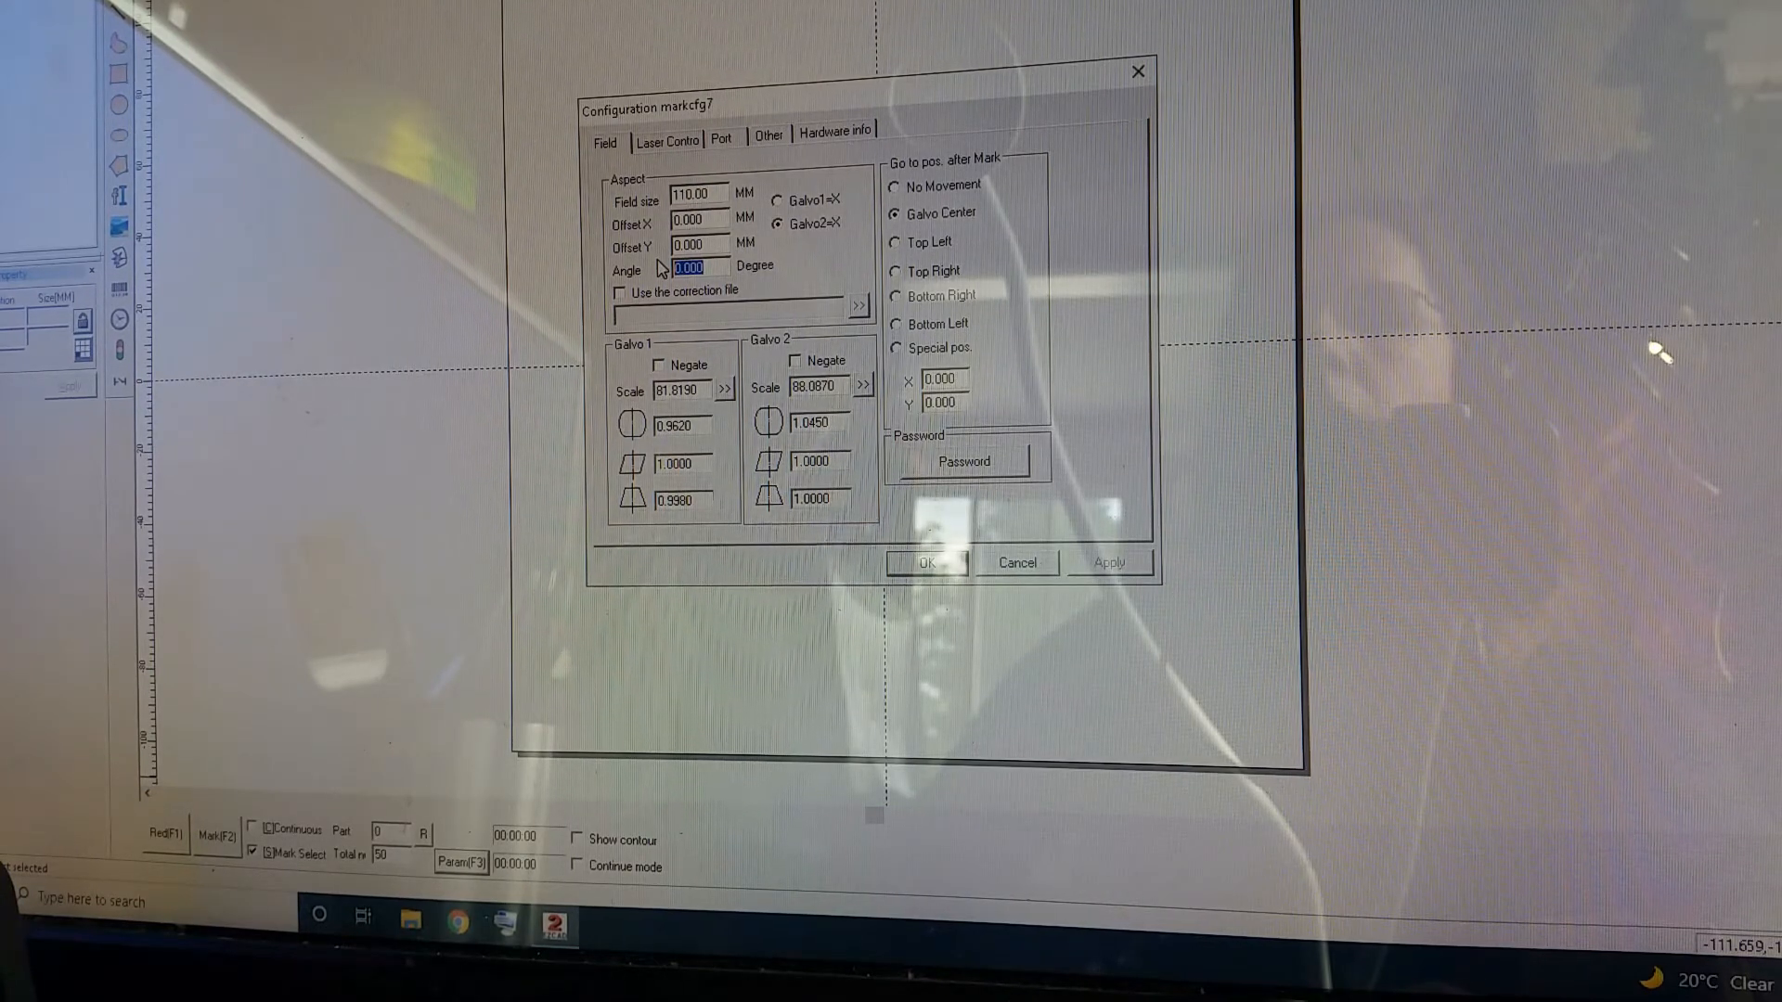